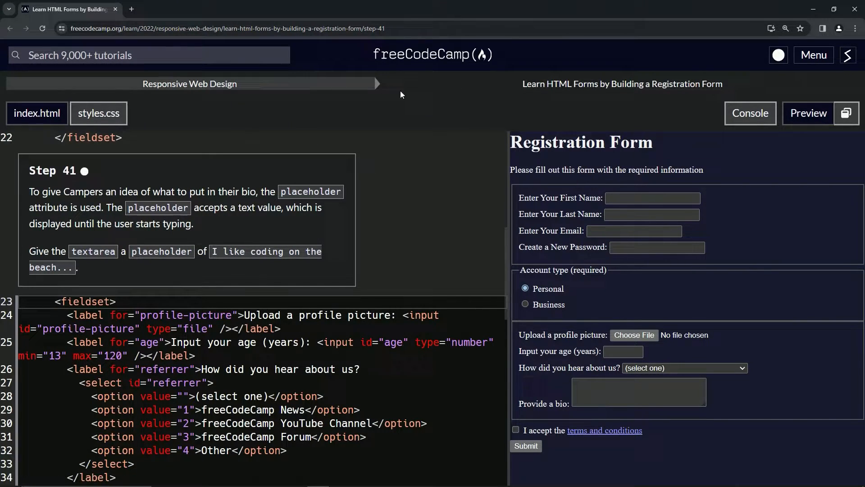
mouse_move(623, 84)
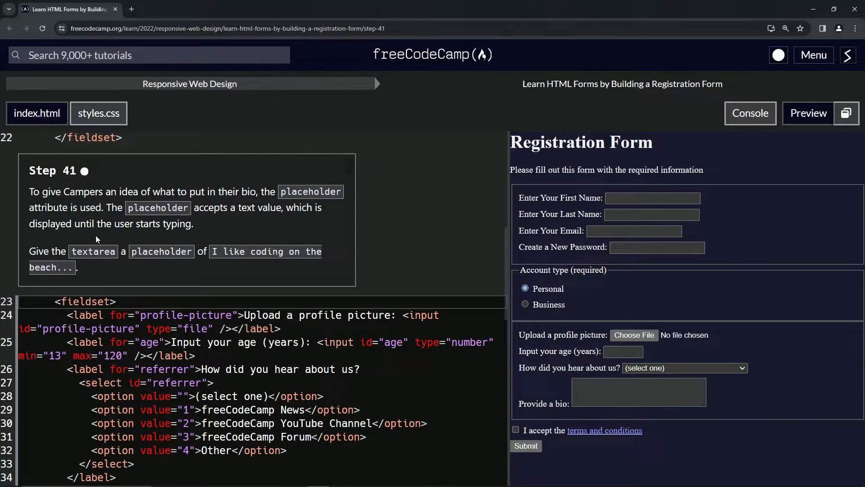
mouse_move(159, 258)
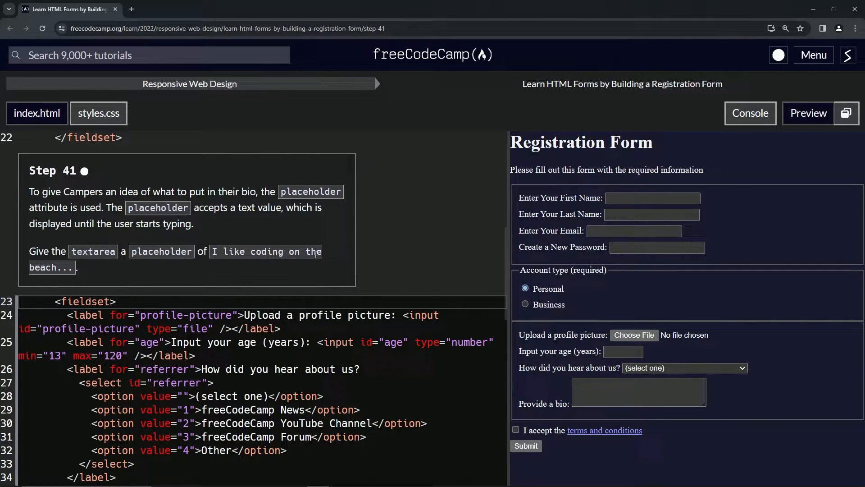
mouse_move(74, 269)
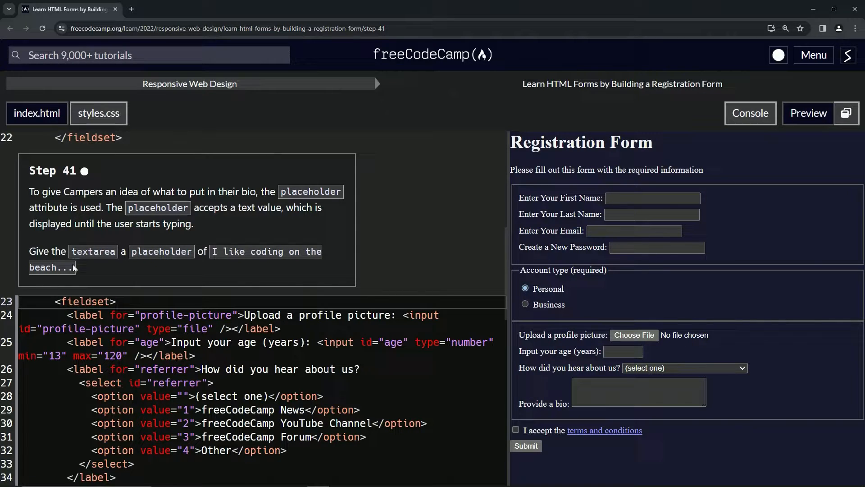
mouse_move(199, 218)
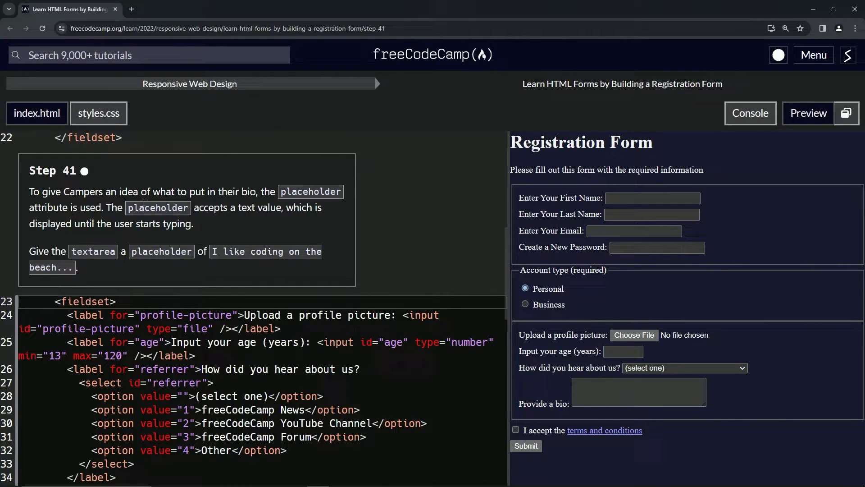
mouse_move(255, 221)
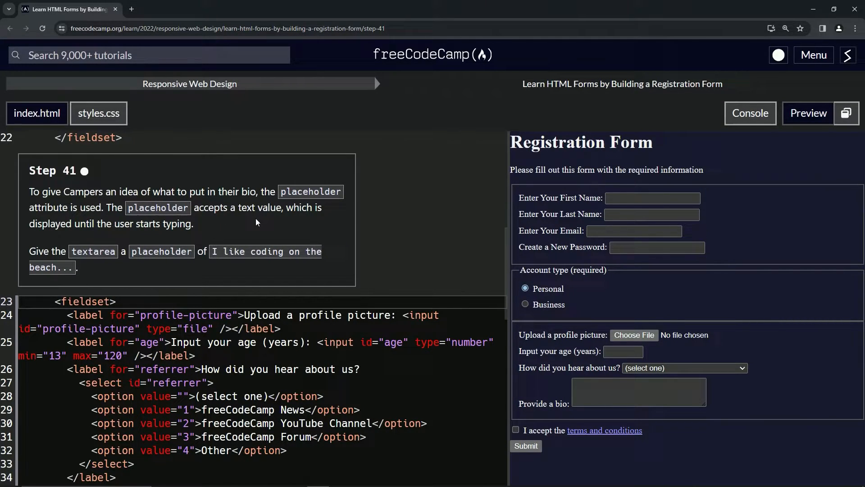
mouse_move(176, 216)
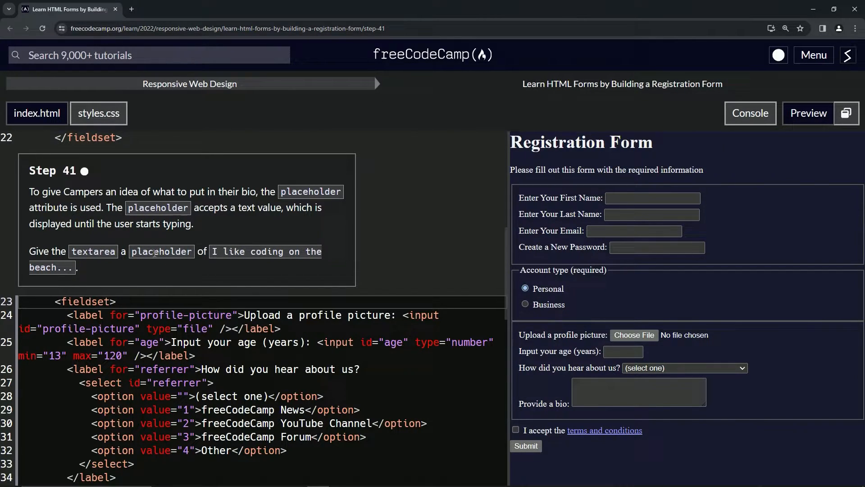
- Add placeholder='I like coding on the beach...' to the bio textarea opening tag on line 36
scroll(down, 3)
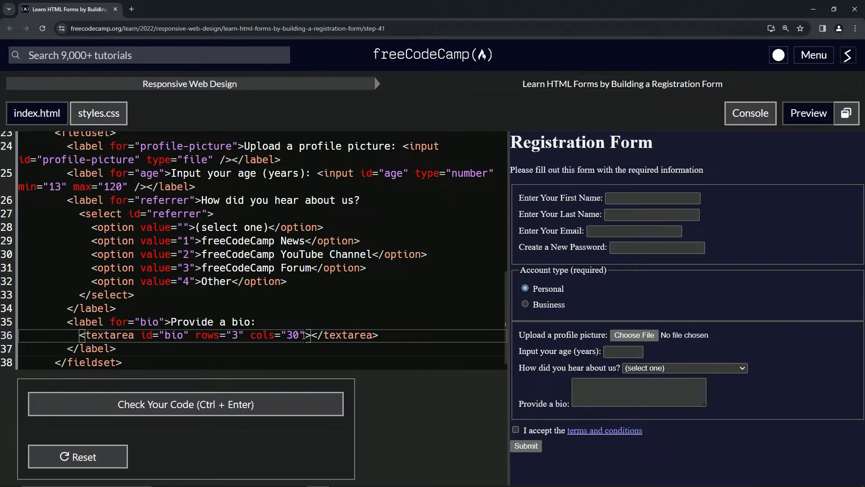
text(placeholder)
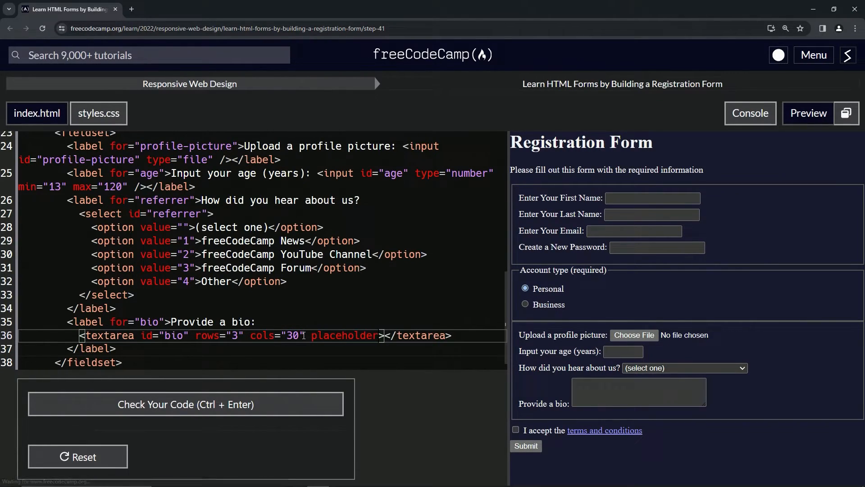
text(=')
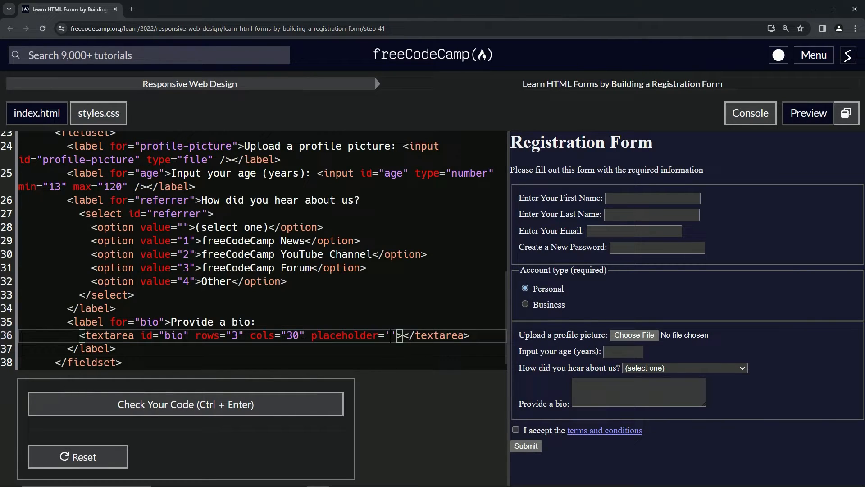
text(...)
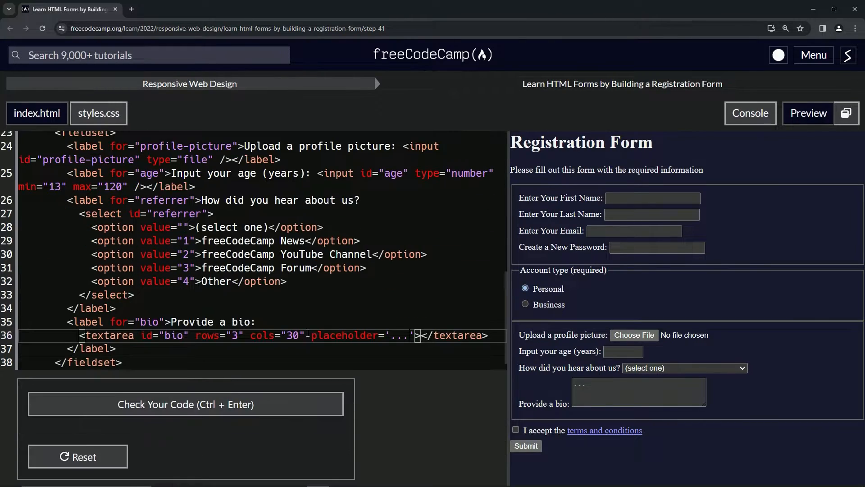
key(Backspace)
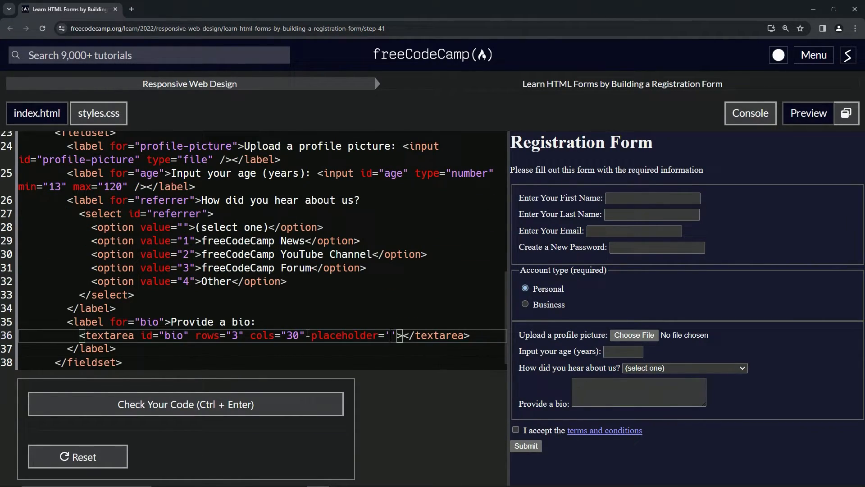
text(I like coding on the beach)
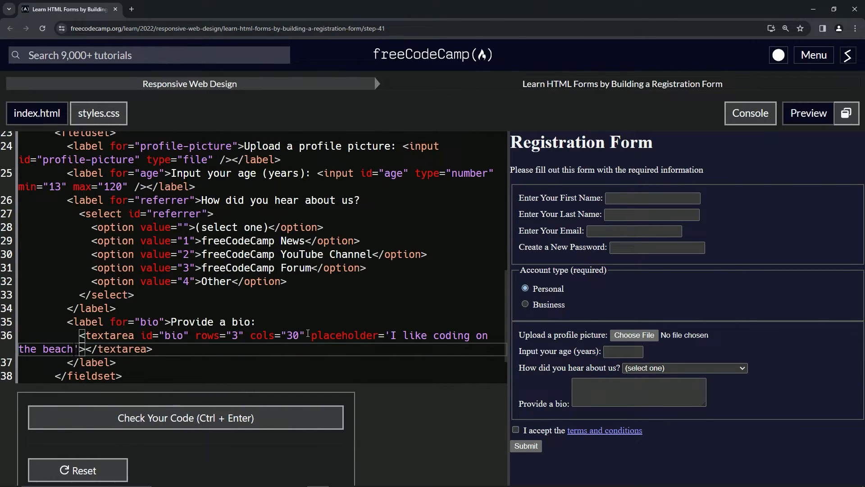
text(...)
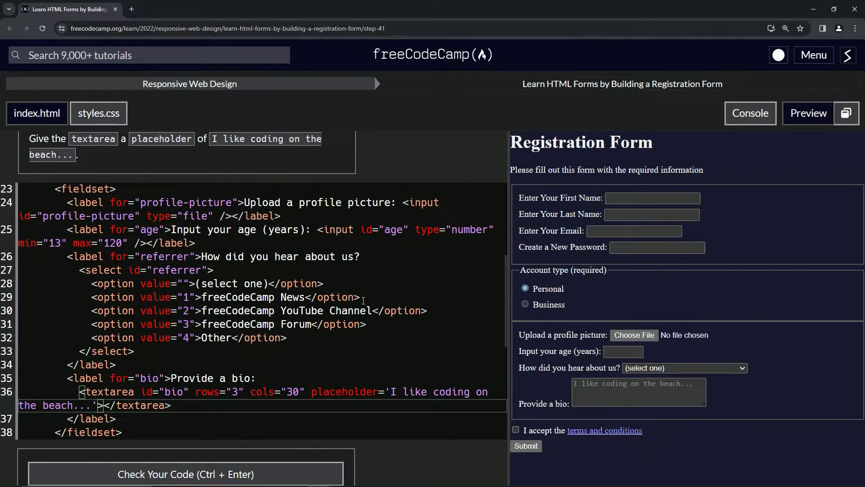
- Check the Step 41 placeholder code, confirm it passes, and submit to reach Step 42
scroll(down, 3)
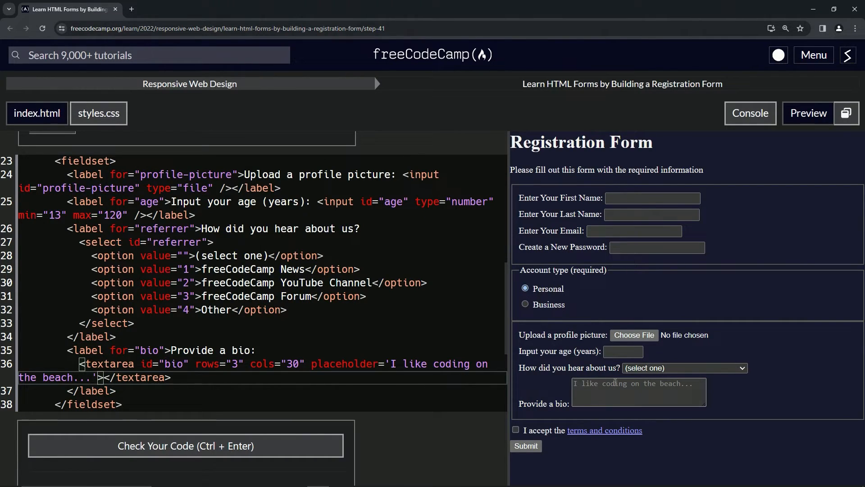
click(186, 445)
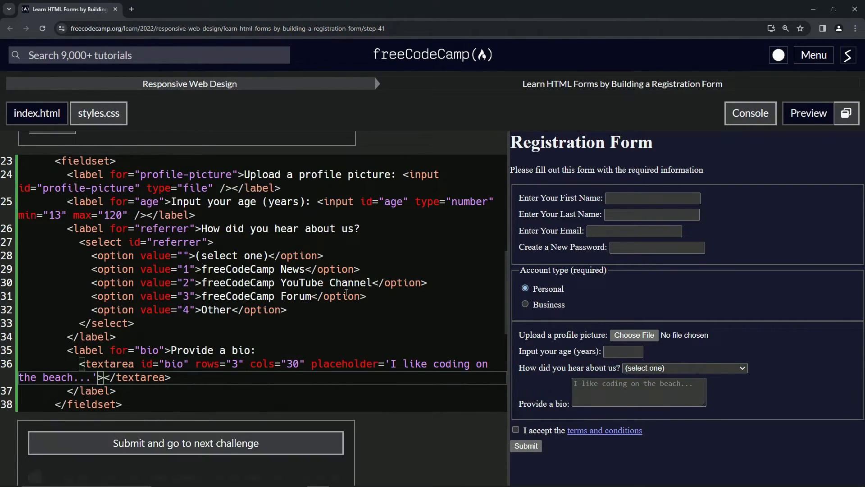
click(185, 442)
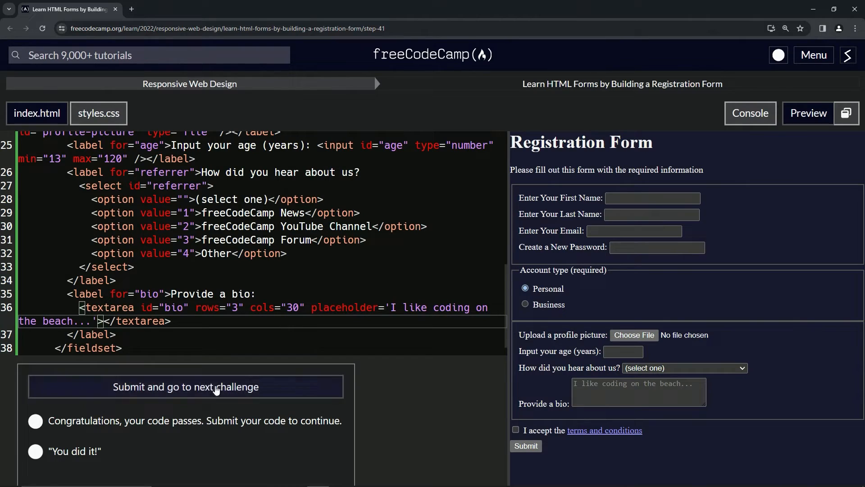
click(185, 386)
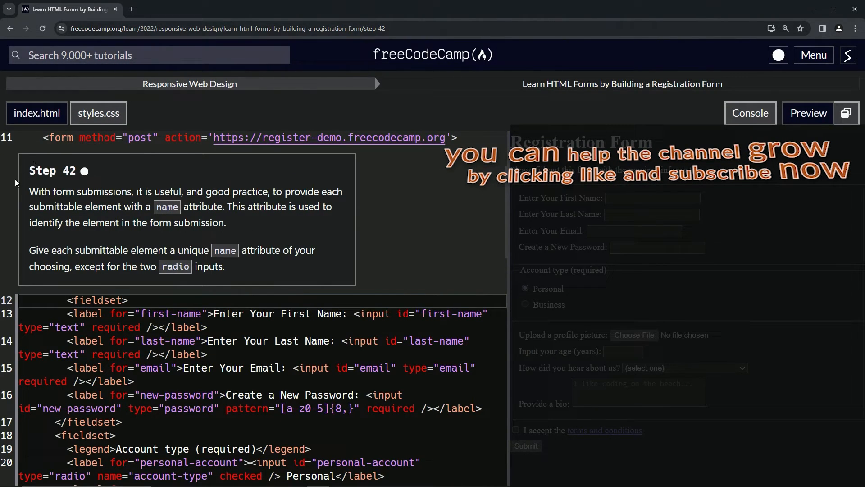
mouse_move(95, 186)
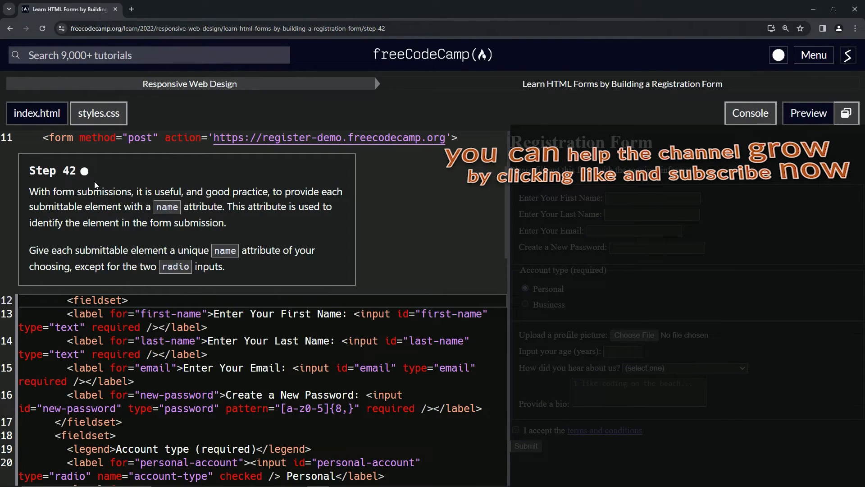